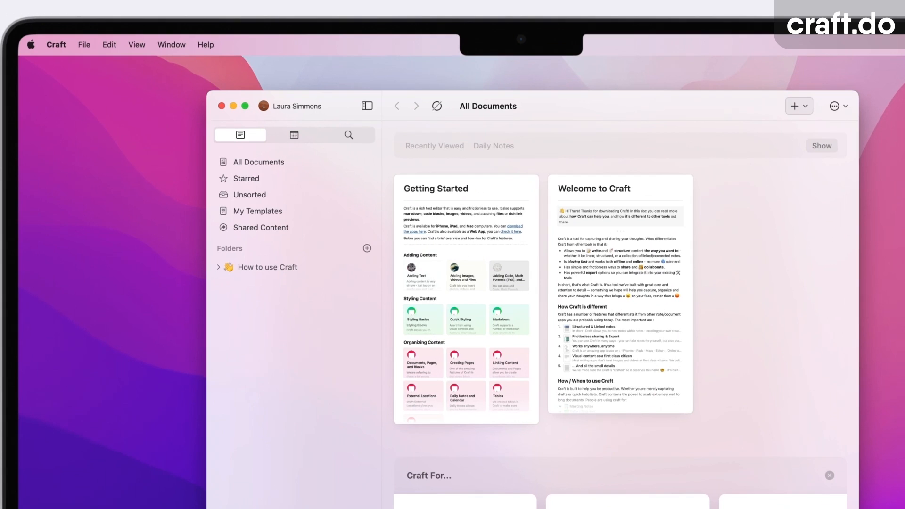
Switch to the Design Home Space workspace, showing Getting Started and Welcome to Craft.
left_click(153, 65)
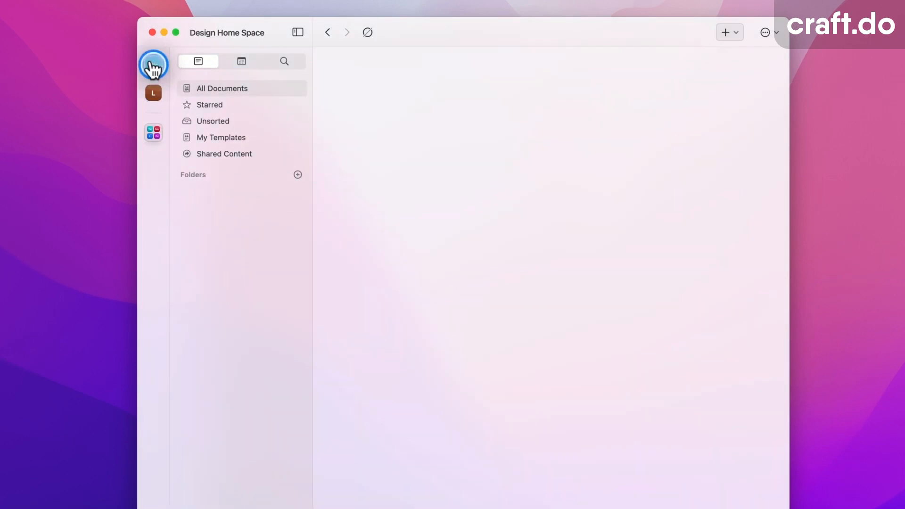
left_click(152, 64)
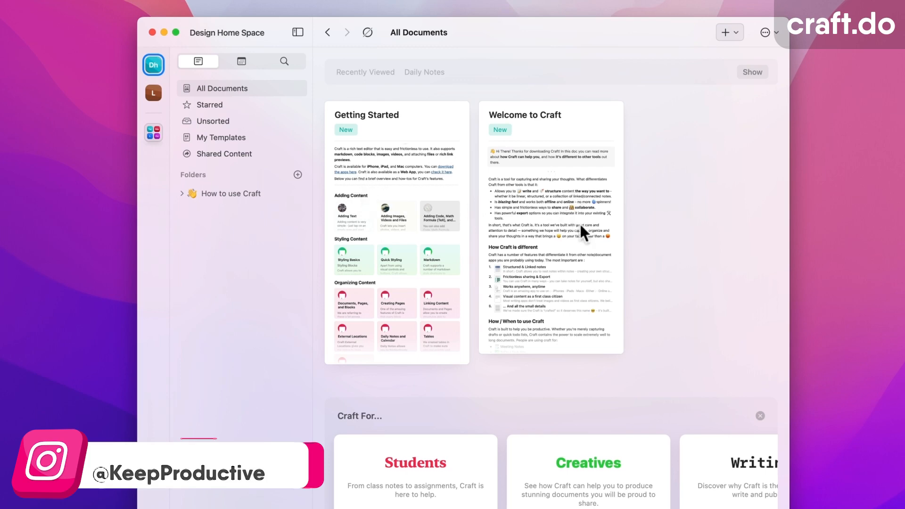
left_click(224, 154)
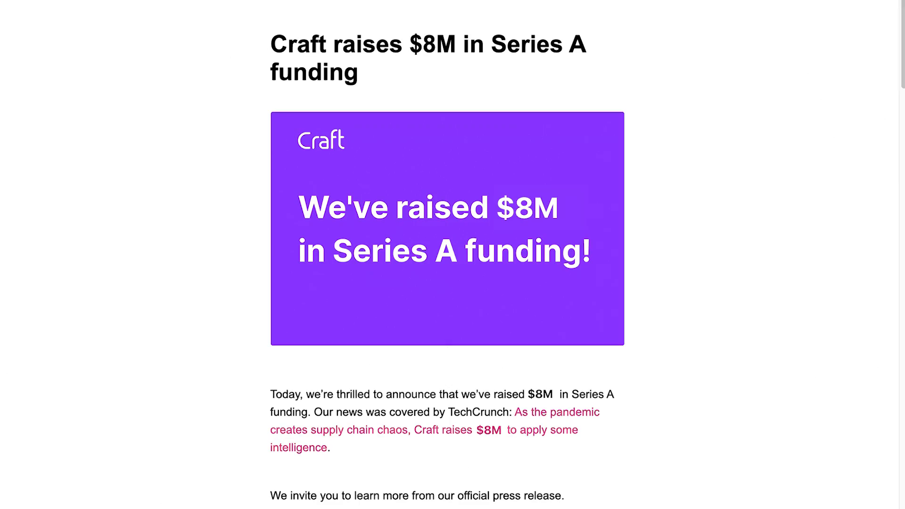
Scroll through the announcement of Craft's $8M Series A funding.
scroll("down", 3)
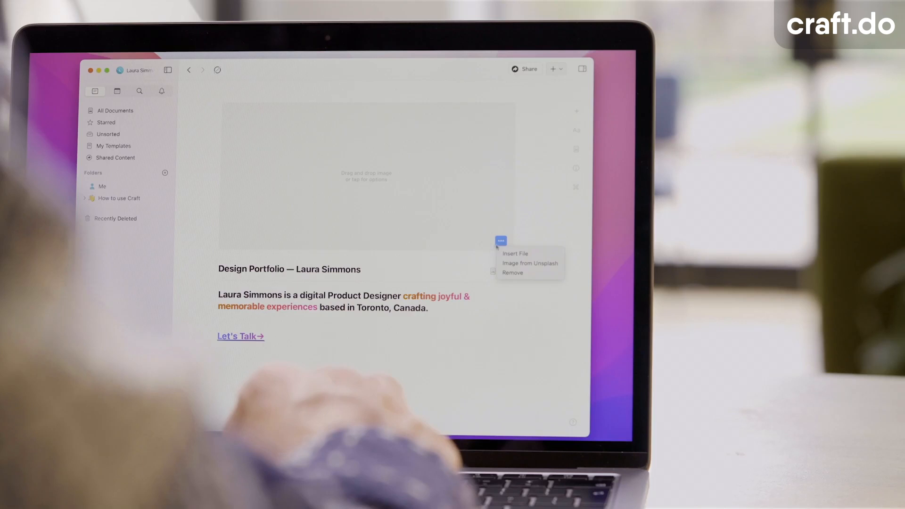
Reveal the image block's Insert File and Image from Unsplash options in Design Portfolio.
left_click(530, 263)
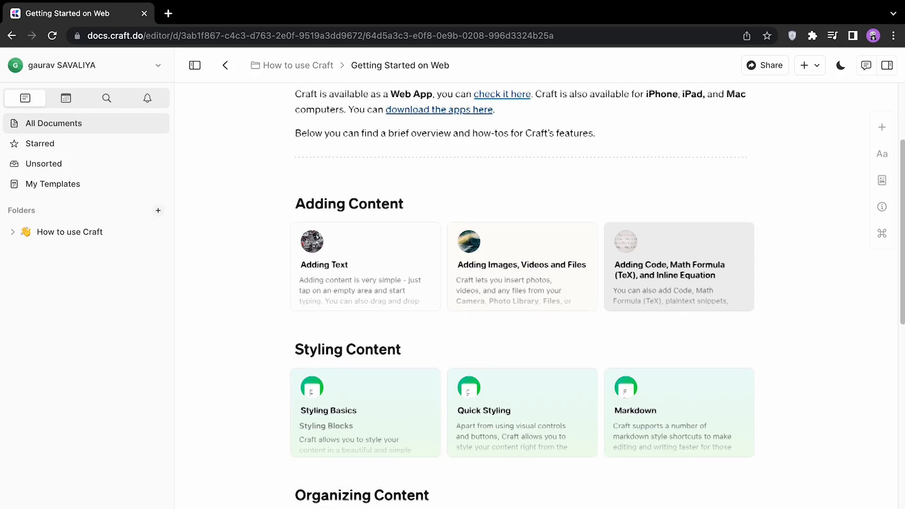
Scroll the web app's Getting Started on Web guide to Adding and Styling Content.
scroll("down", 3)
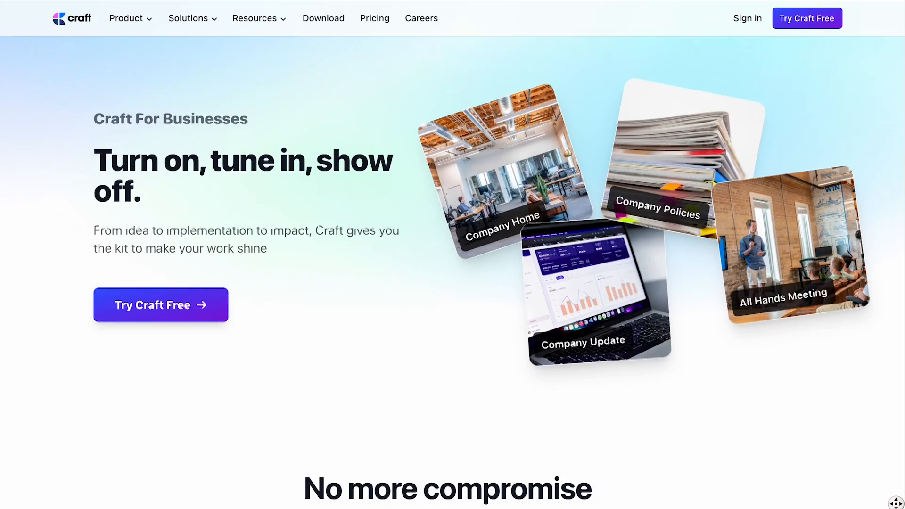
Scroll the Craft For Businesses page down to the customer quote and App Store award.
scroll("down", 3)
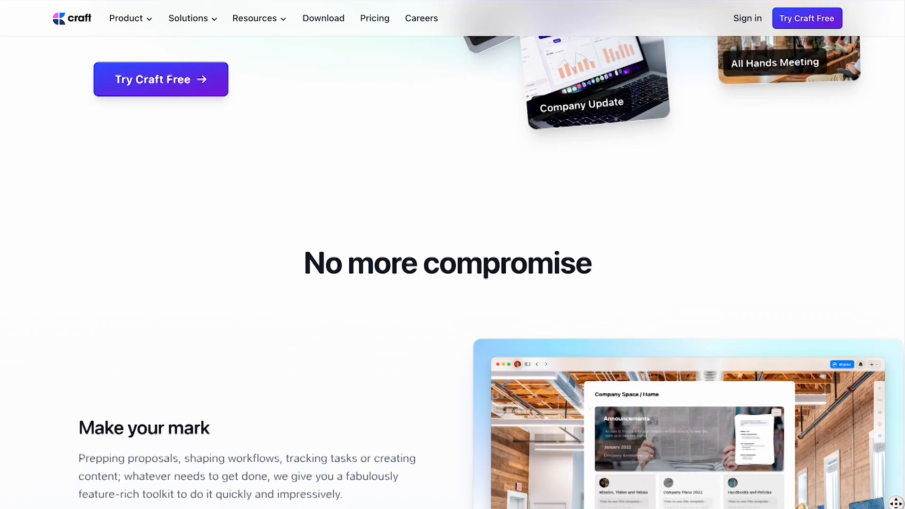
scroll("down", 3)
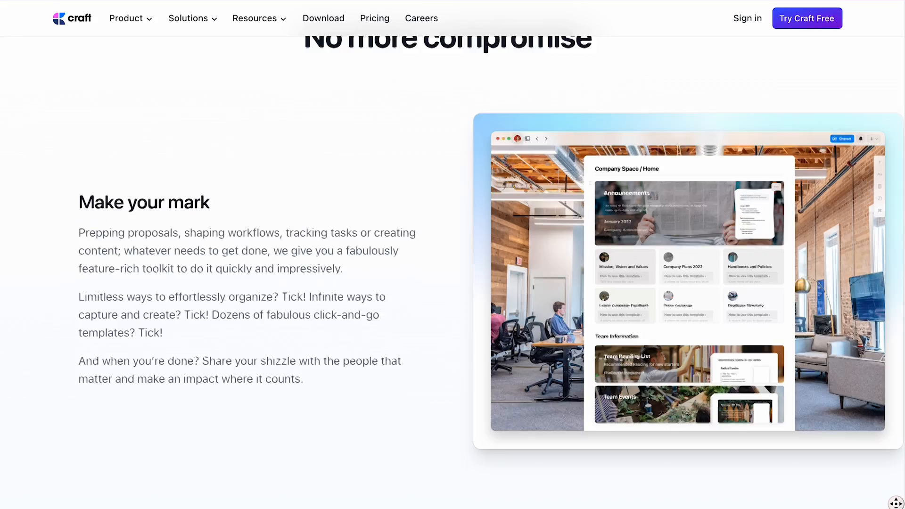
scroll("down", 3)
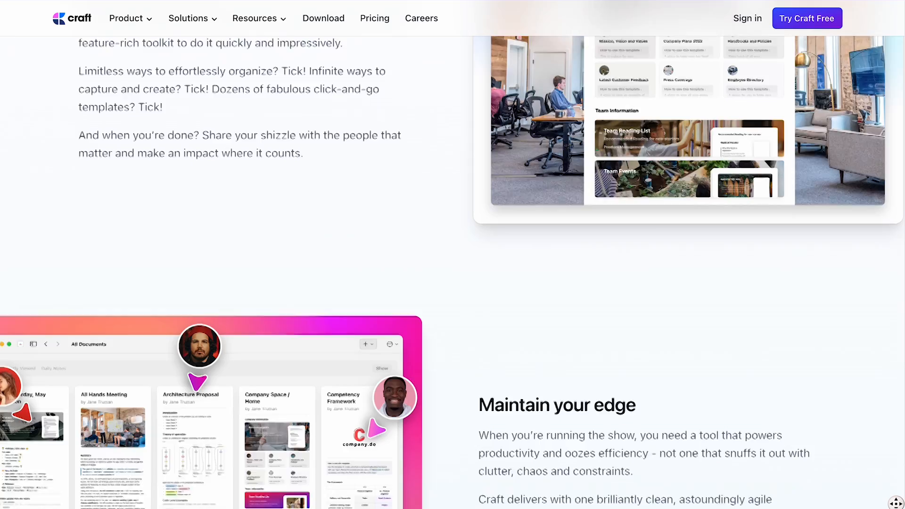
scroll("down", 3)
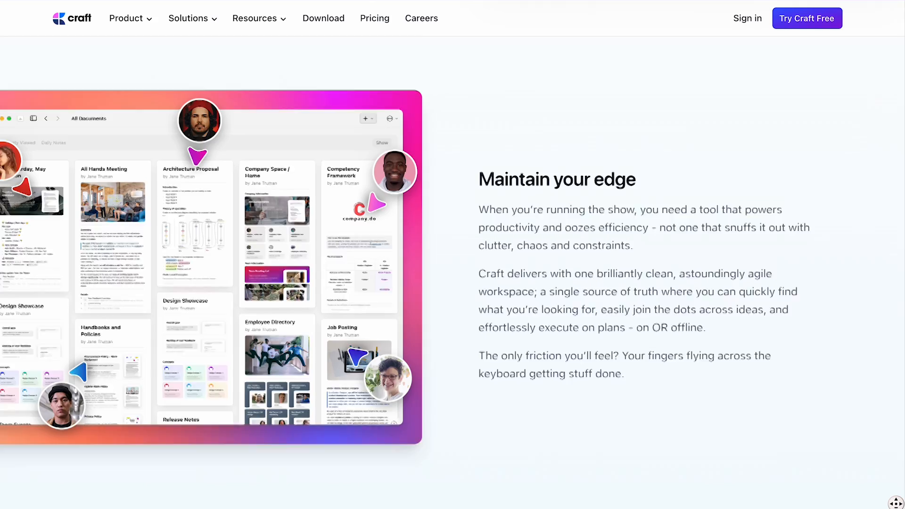
scroll("down", 3)
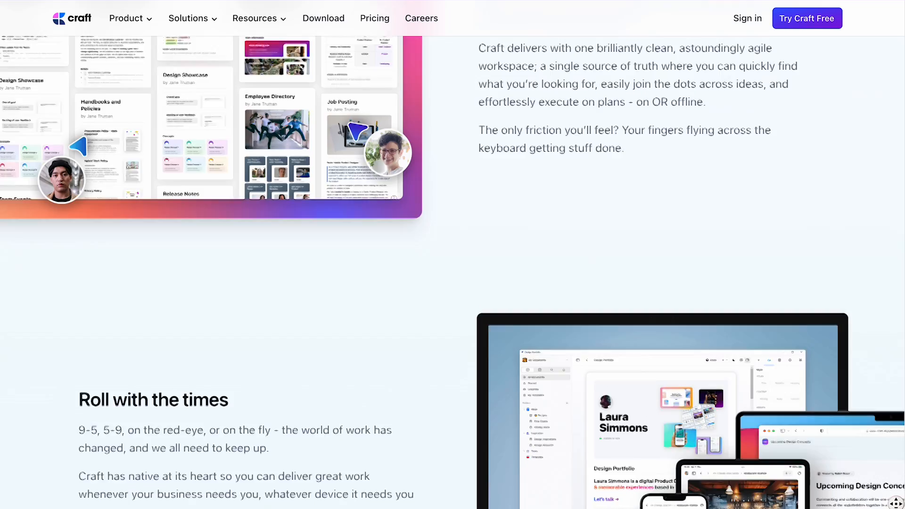
scroll("down", 3)
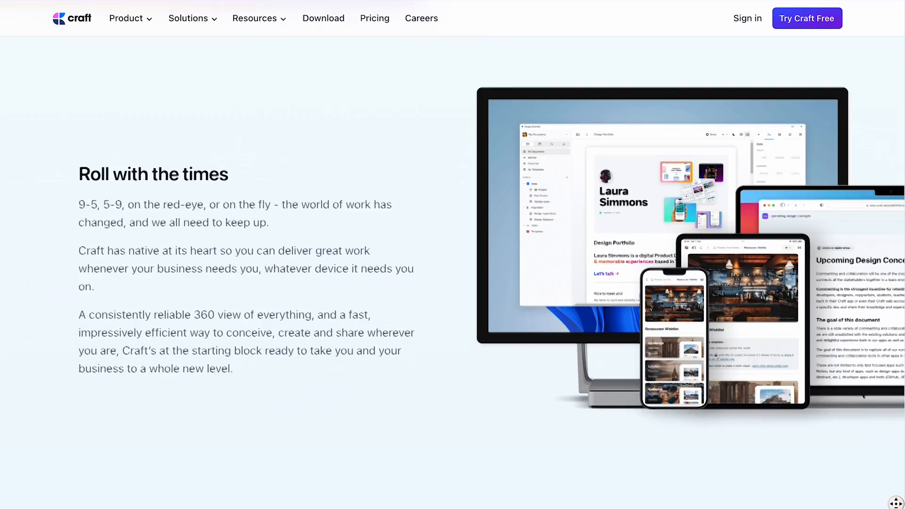
scroll("down", 3)
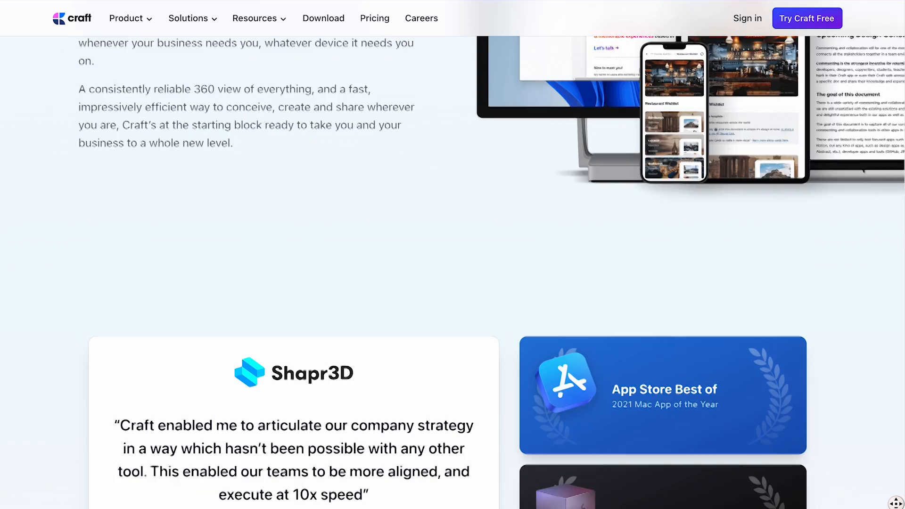
scroll("down", 3)
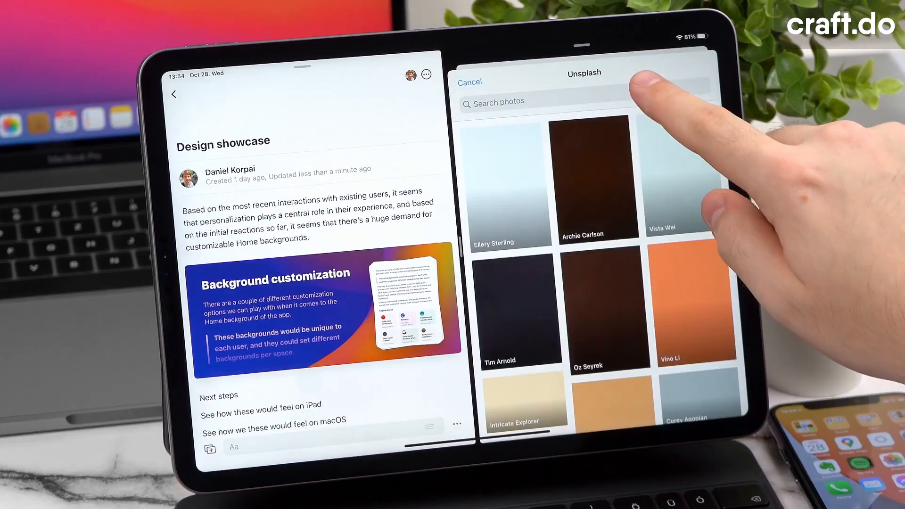
Insert an 'ipad pro' Unsplash image, apply /sub, and select the word macOS.
type("ipad pro")
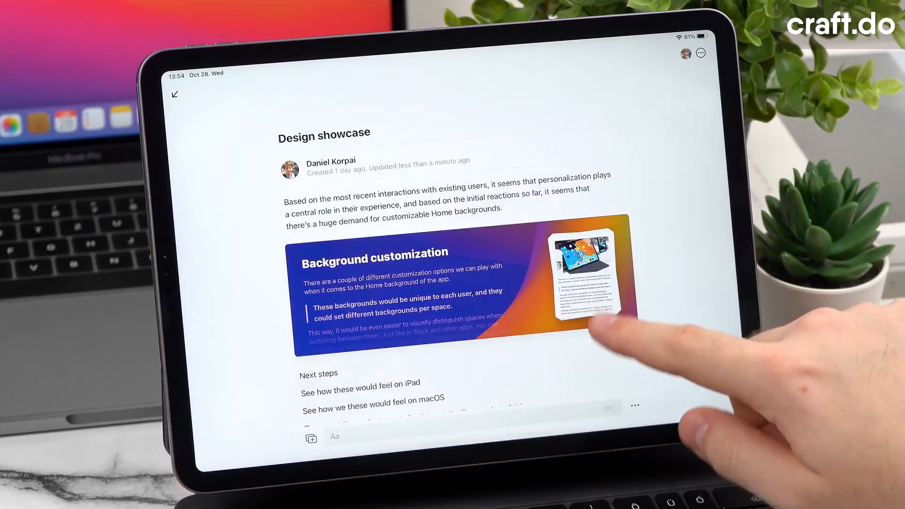
scroll("down", 3)
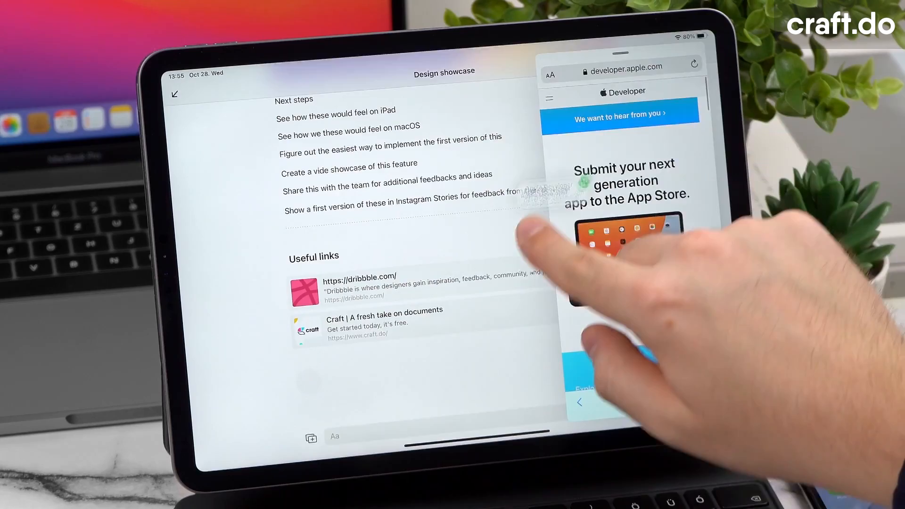
type("/sub")
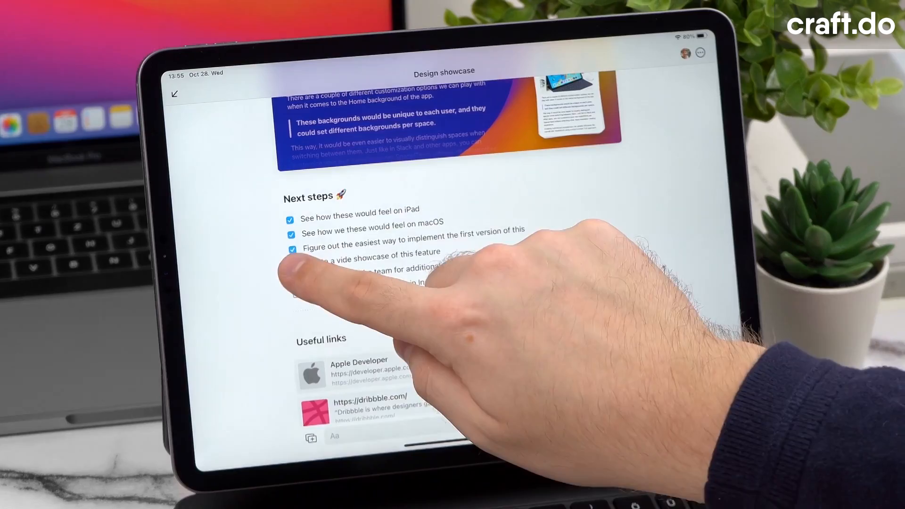
double_click(431, 222)
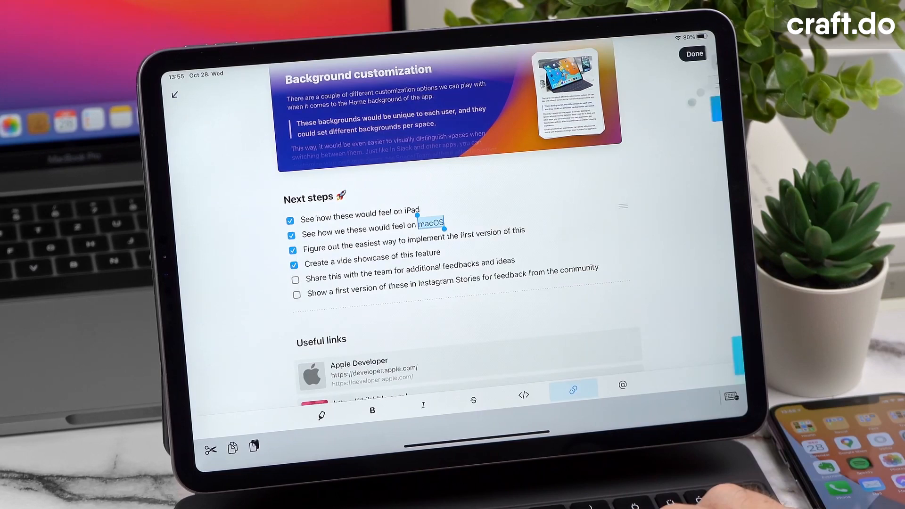